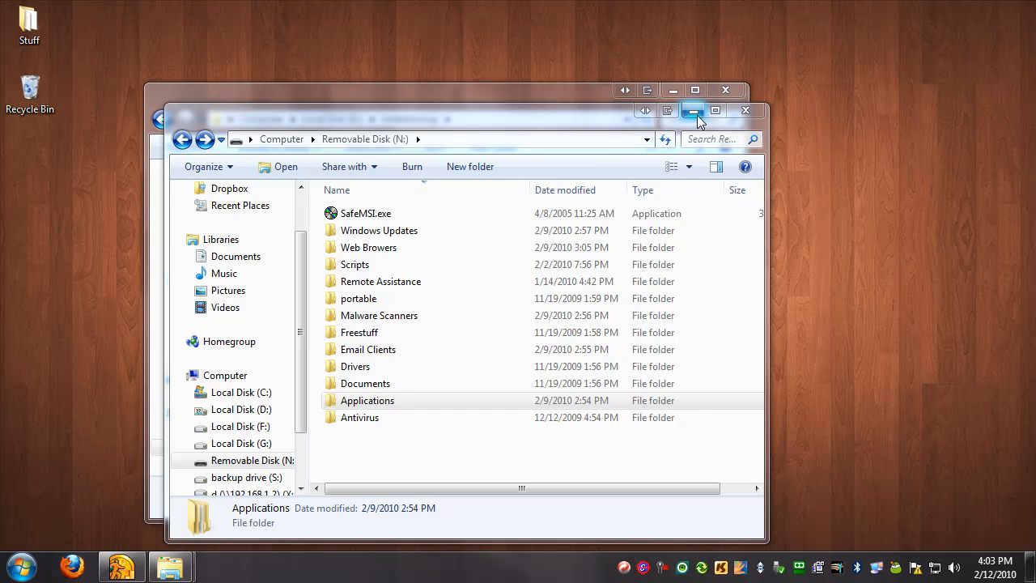
pyautogui.moveTo(696, 110)
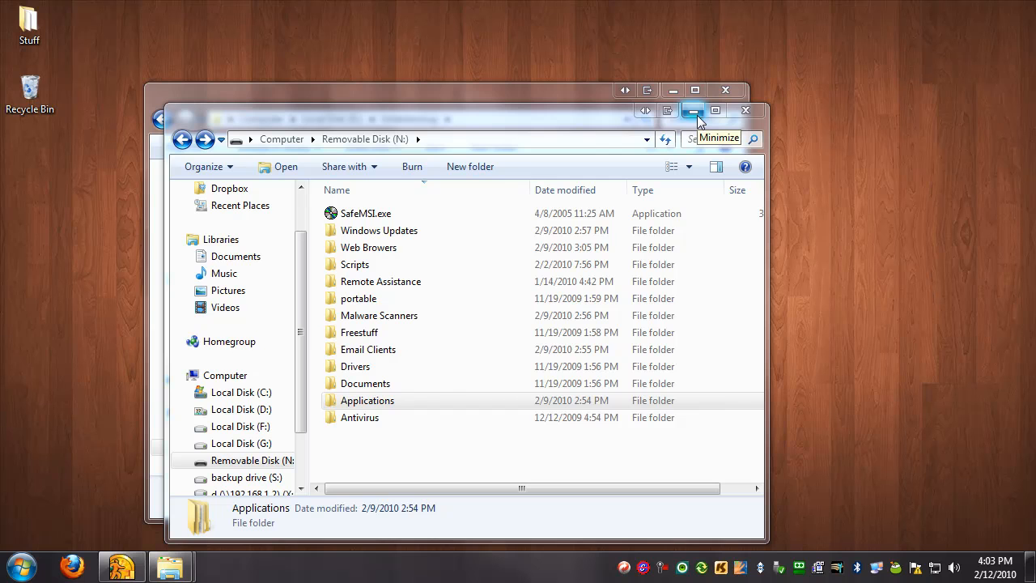
pyautogui.moveTo(596, 128)
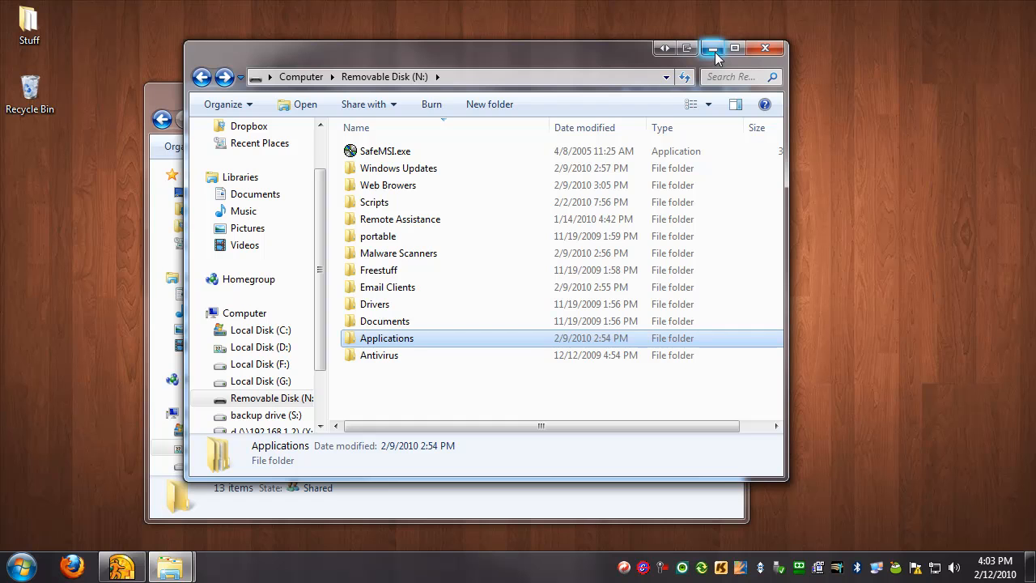
pyautogui.moveTo(566, 61)
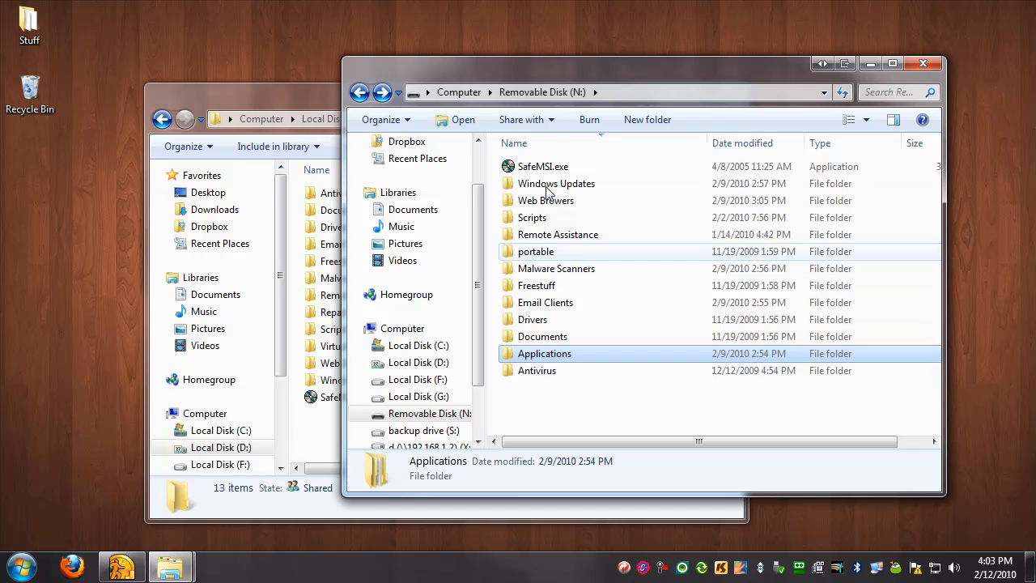
pyautogui.moveTo(537, 285)
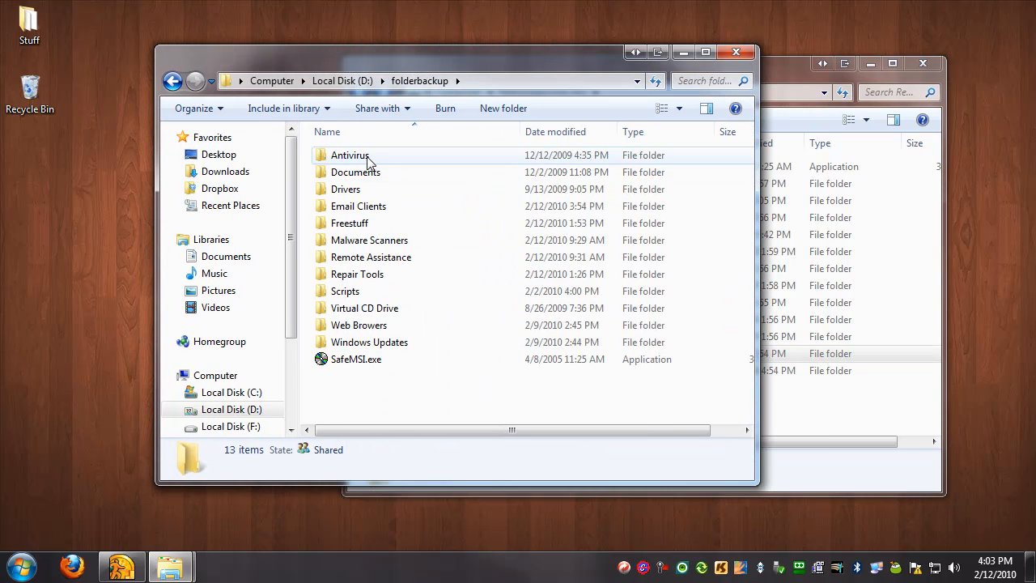
pyautogui.moveTo(358, 265)
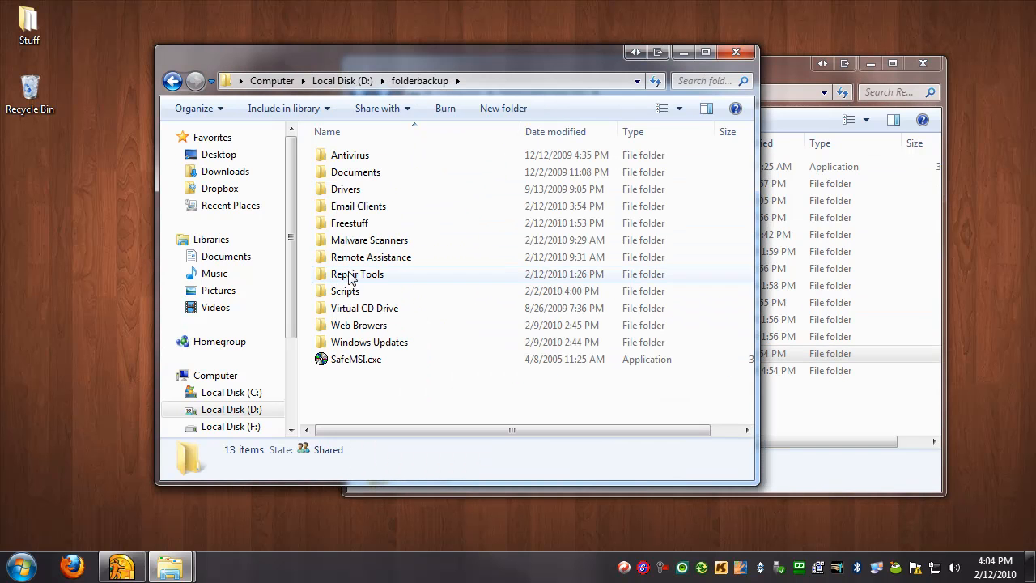
# Step: Look through Repair Tools in D:\folderbackup, then open the Freestuff subfolder instead
pyautogui.doubleClick(356, 273)
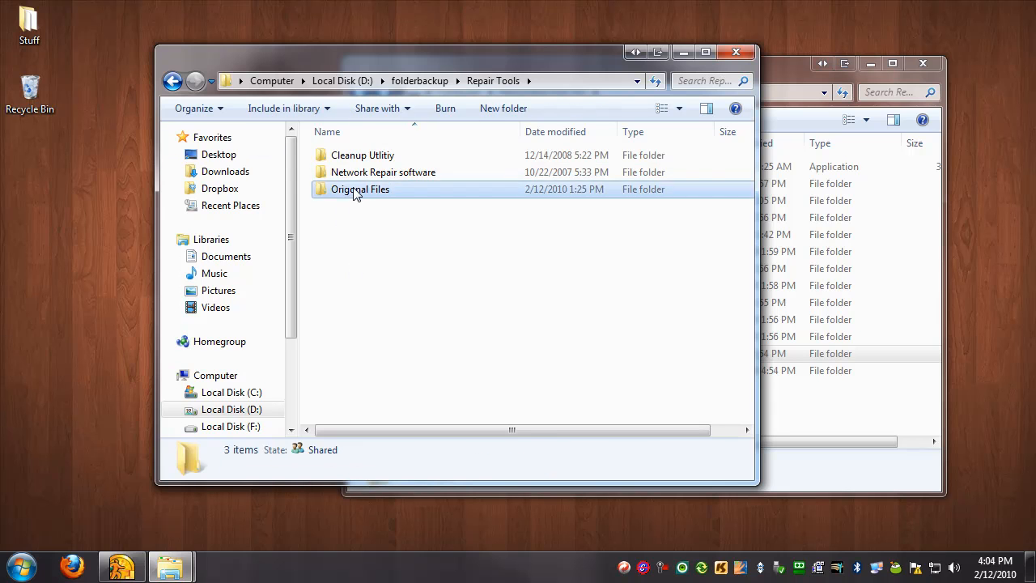
pyautogui.click(360, 188)
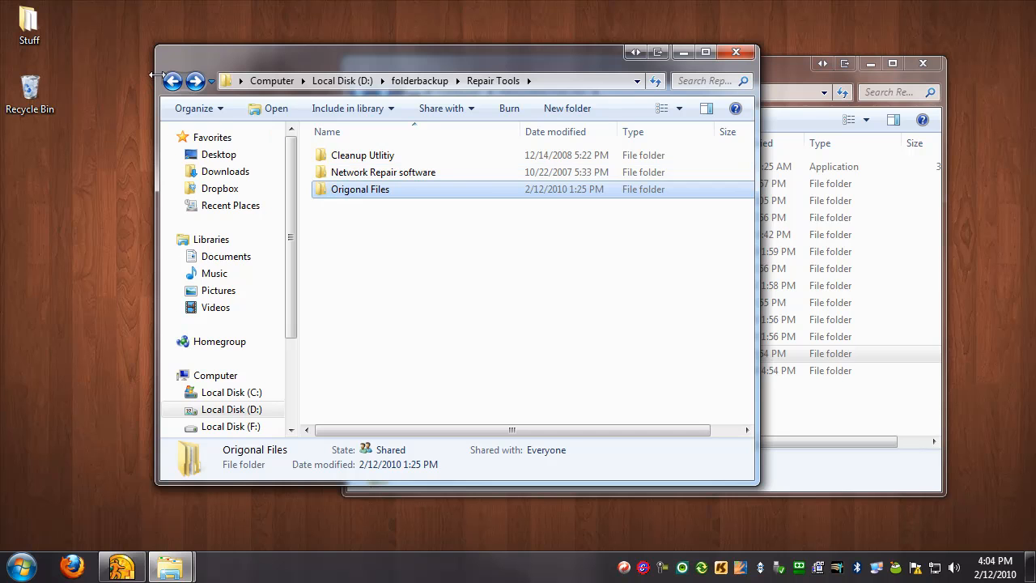
pyautogui.click(178, 81)
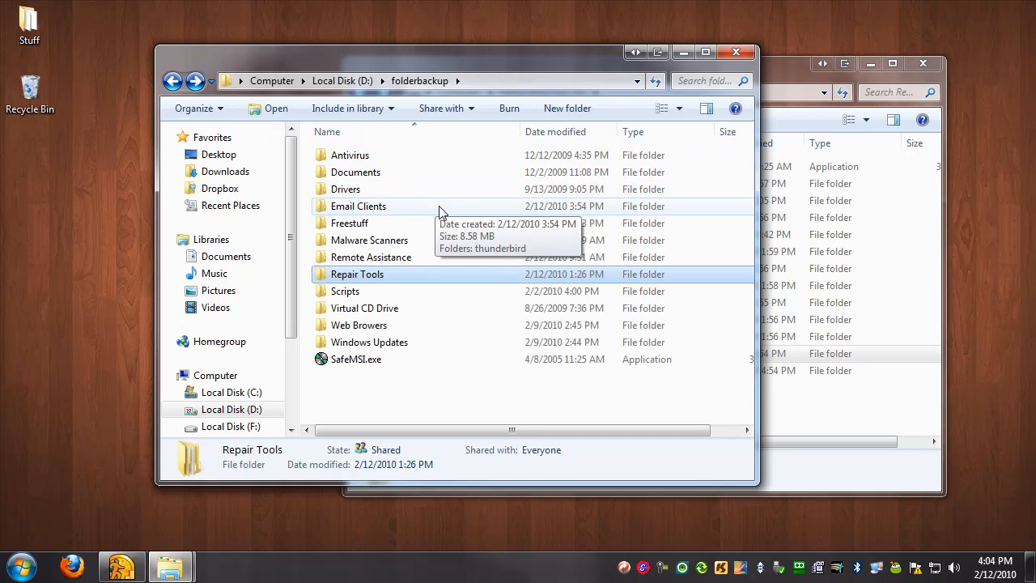
pyautogui.doubleClick(348, 223)
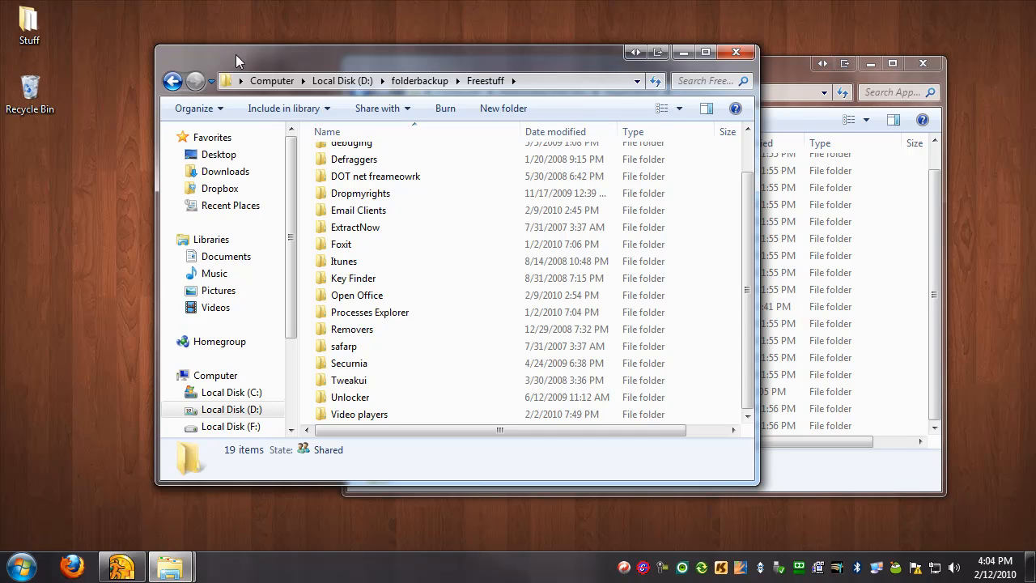
pyautogui.moveTo(307, 60)
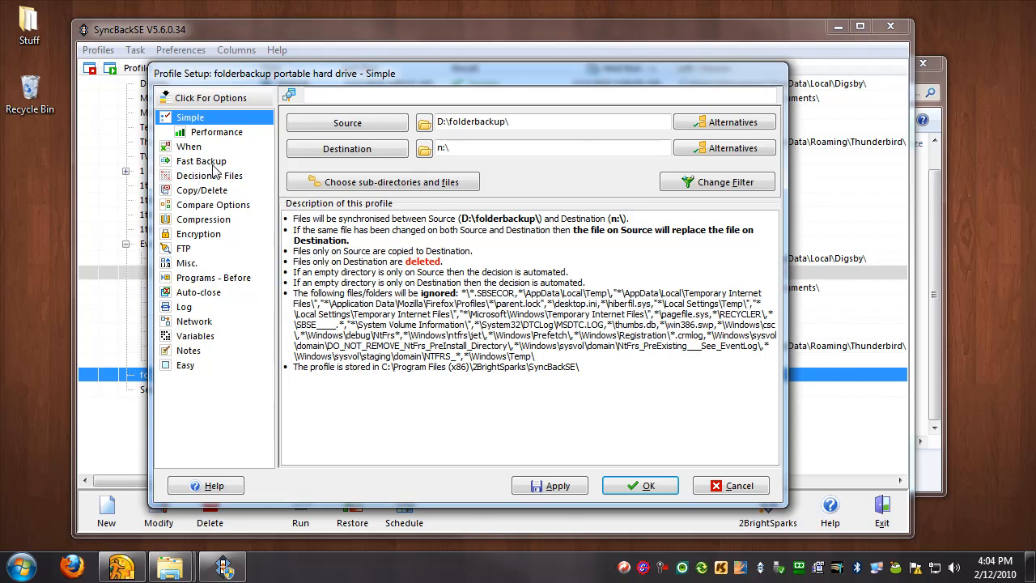
# Step: Review the profile's Decisions - Files rules, then cancel out of Profile Setup
pyautogui.click(207, 175)
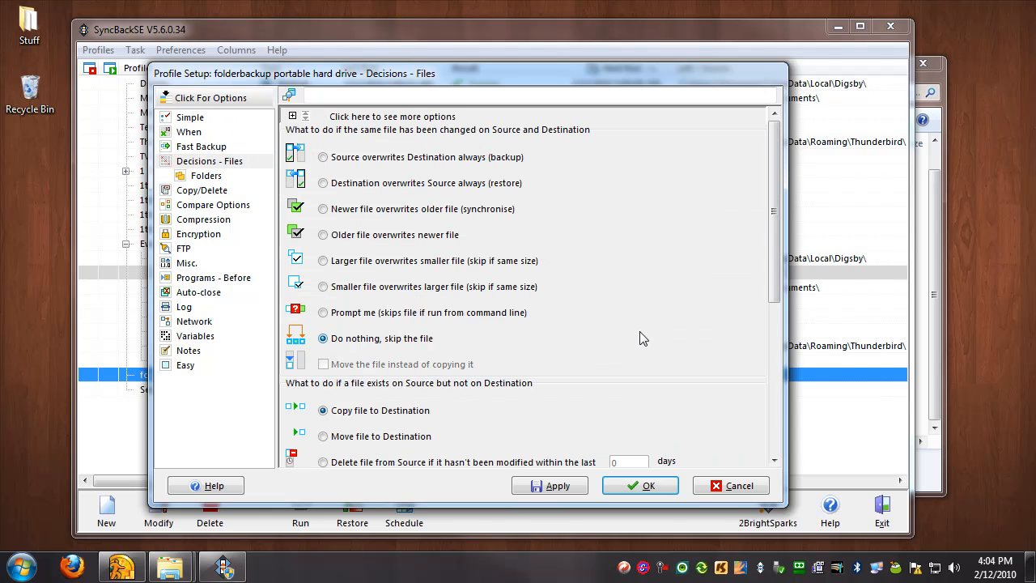
pyautogui.scroll(-3)
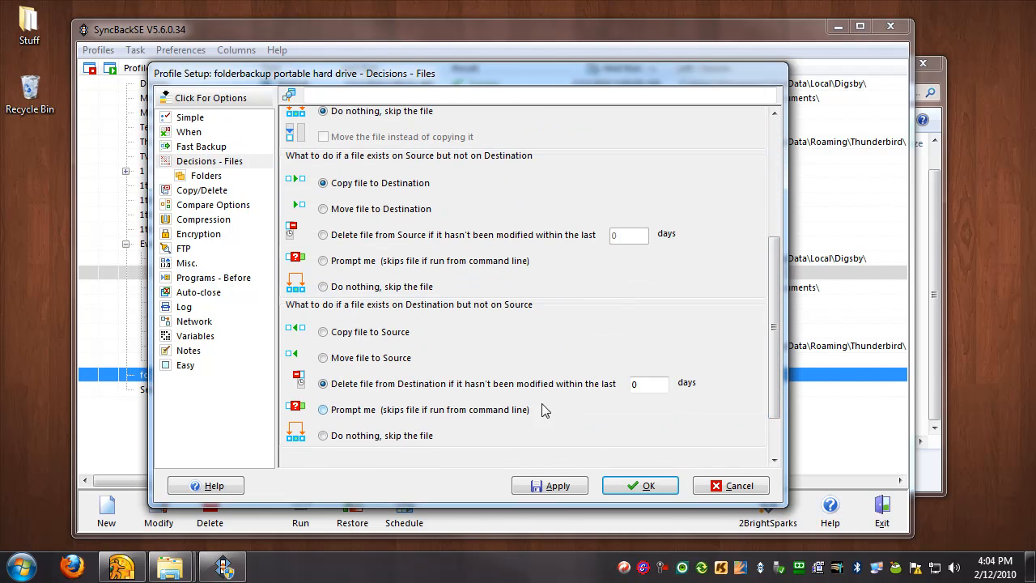
pyautogui.moveTo(697, 216)
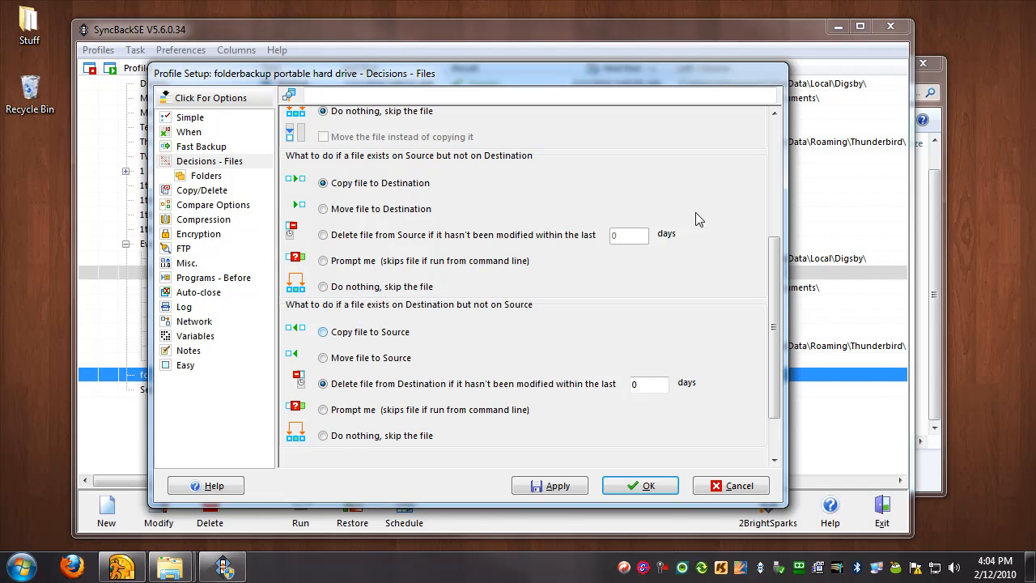
pyautogui.click(735, 485)
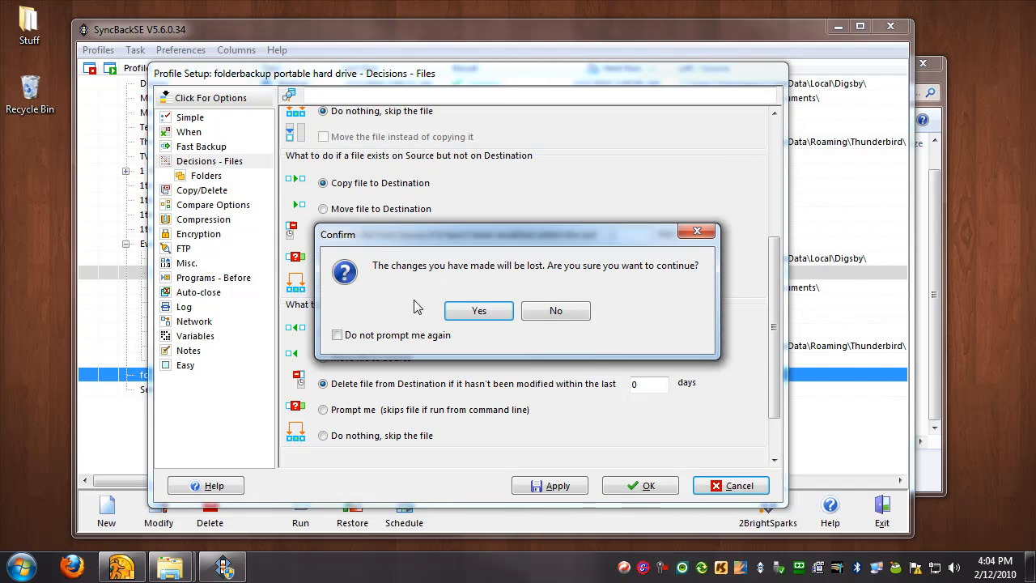
pyautogui.moveTo(589, 424)
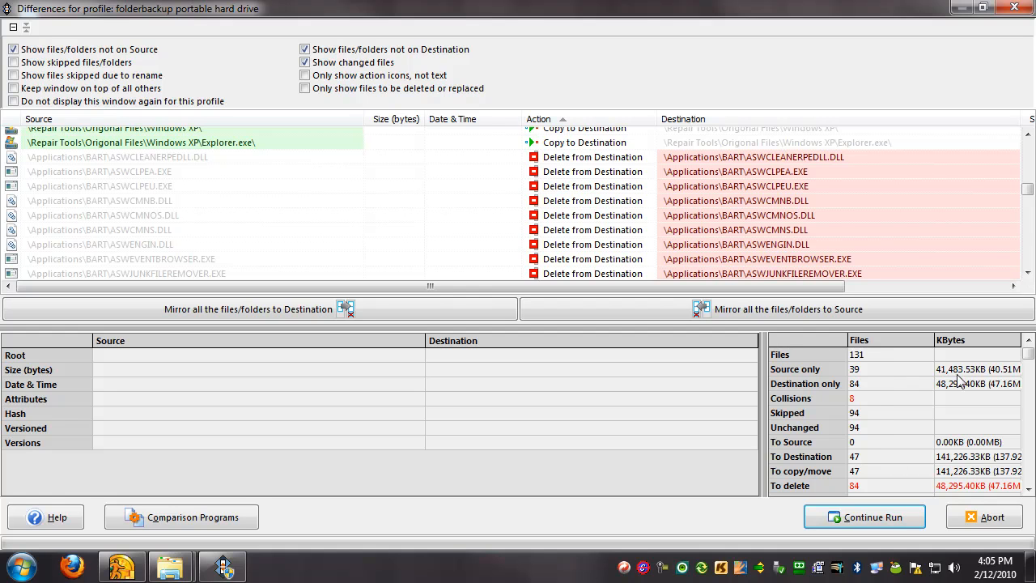
pyautogui.moveTo(855, 526)
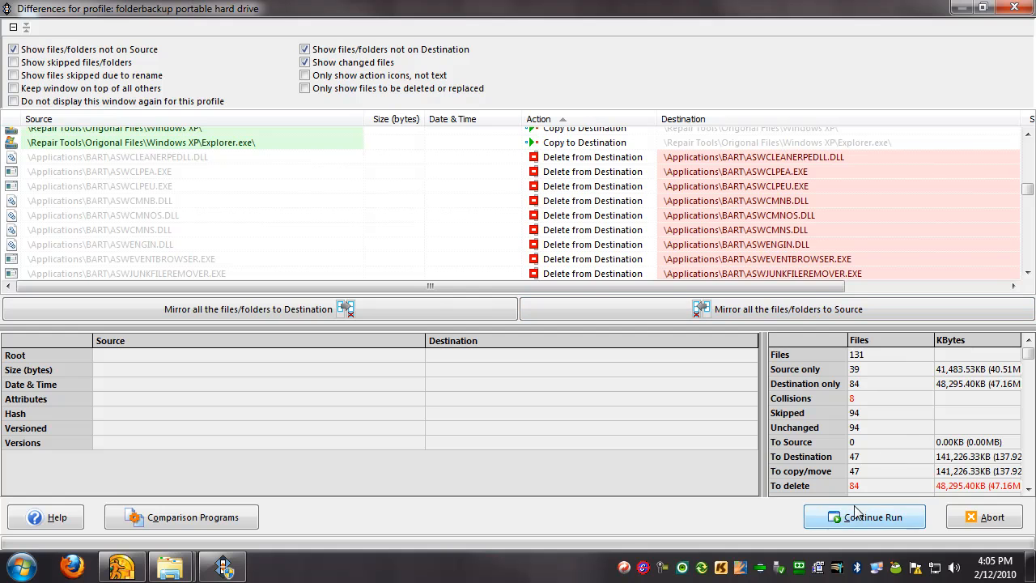
# Step: Continue the run, accepting the copies and deletions listed in the Differences preview
pyautogui.click(864, 514)
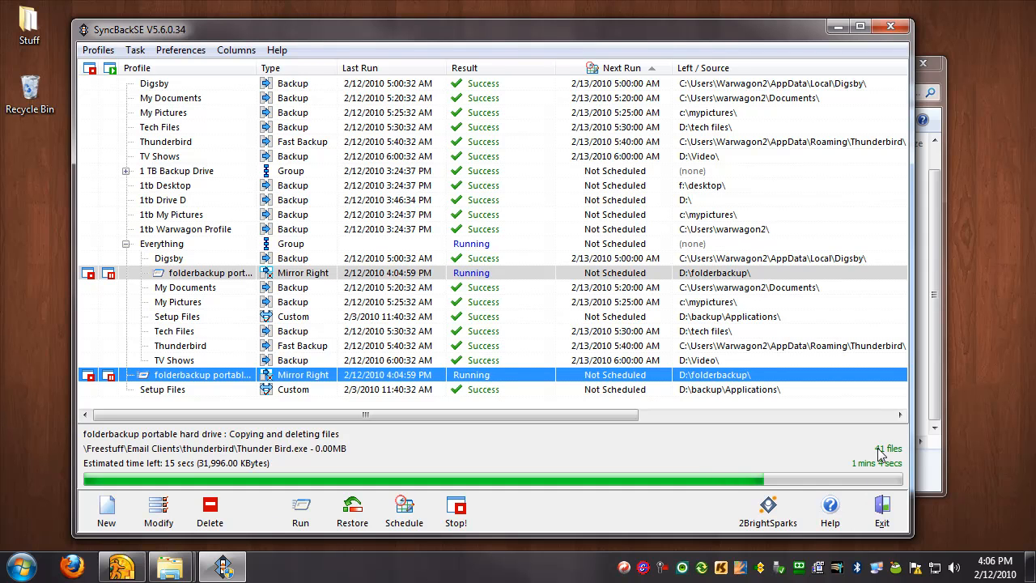
pyautogui.moveTo(884, 472)
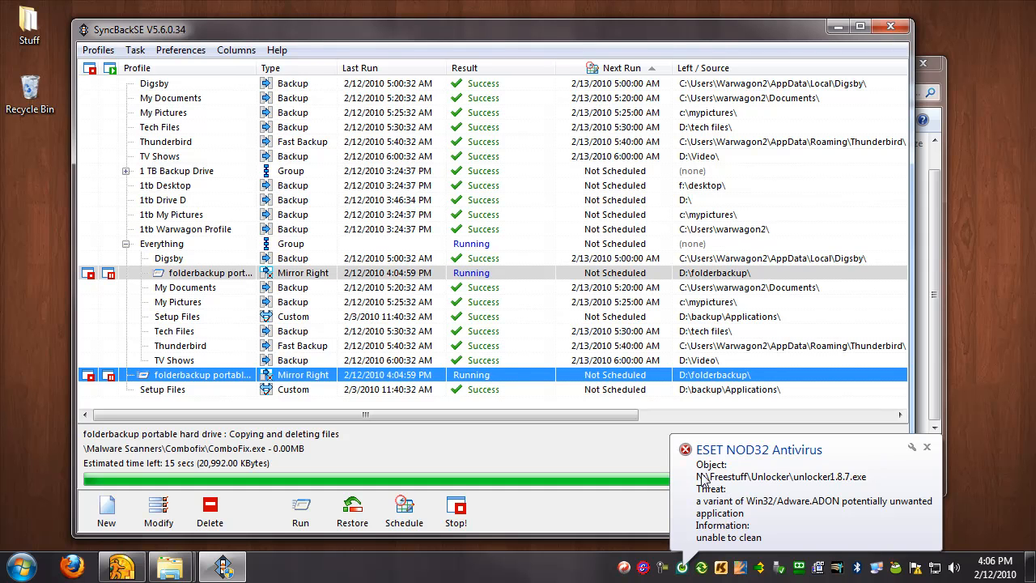
# Step: Dismiss the ESET NOD32 threat notification while the Mirror Right run continues
pyautogui.click(925, 446)
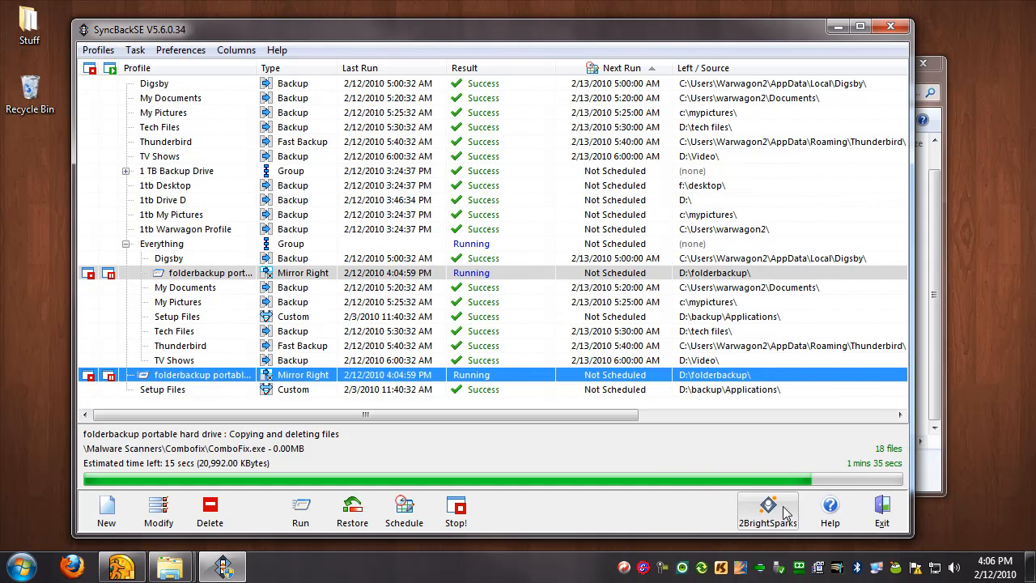
pyautogui.moveTo(792, 465)
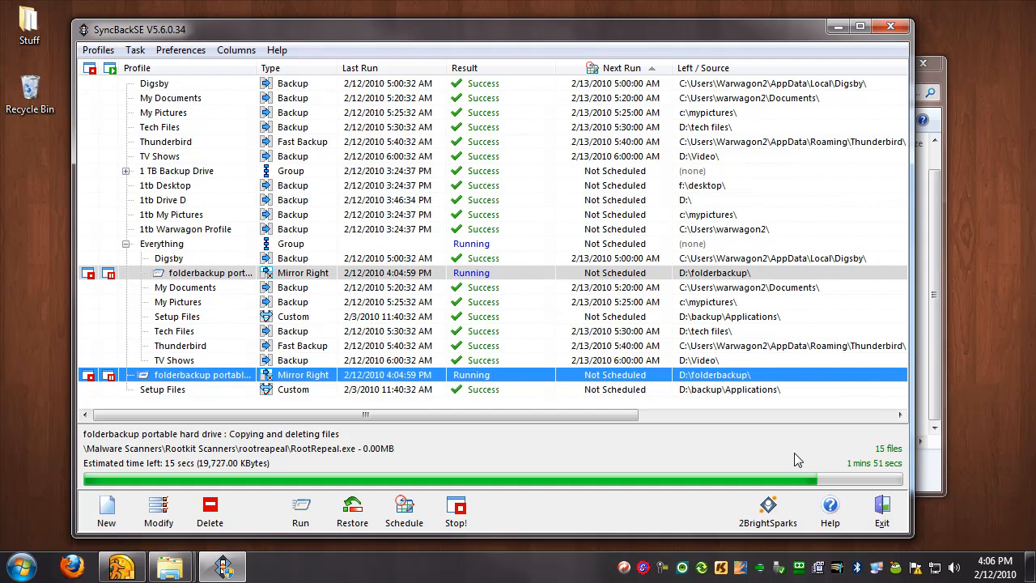
pyautogui.moveTo(780, 458)
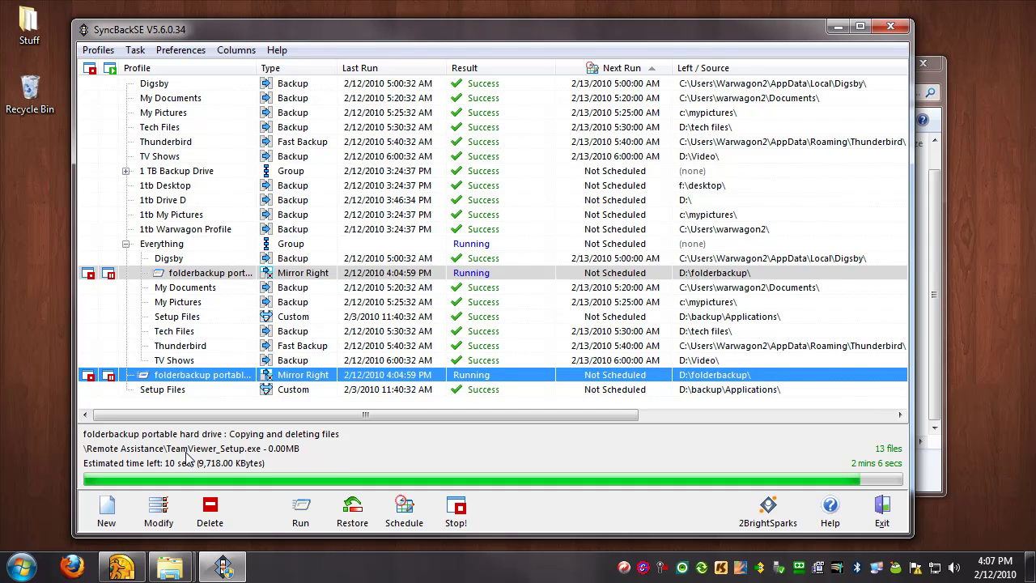
pyautogui.moveTo(318, 461)
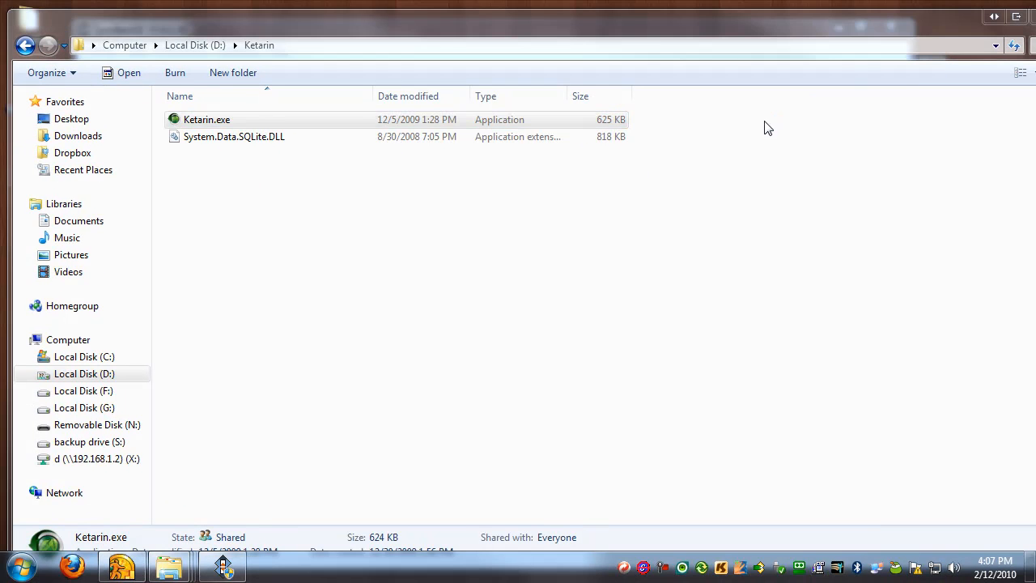
# Step: Launch Ketarin.exe from D:\Ketarin, maximize it and browse the application list's download targets
pyautogui.doubleClick(207, 120)
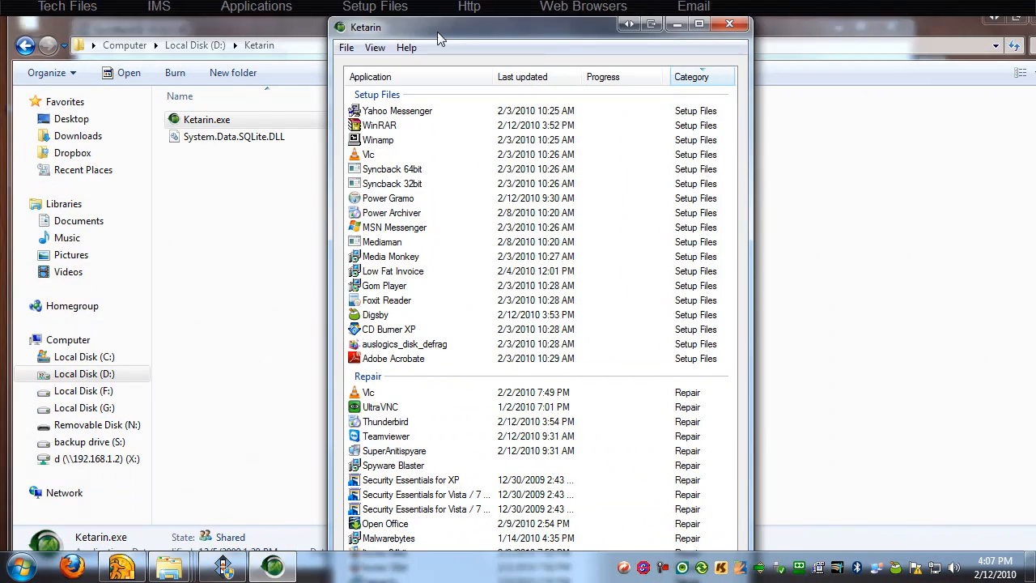
pyautogui.moveTo(631, 286)
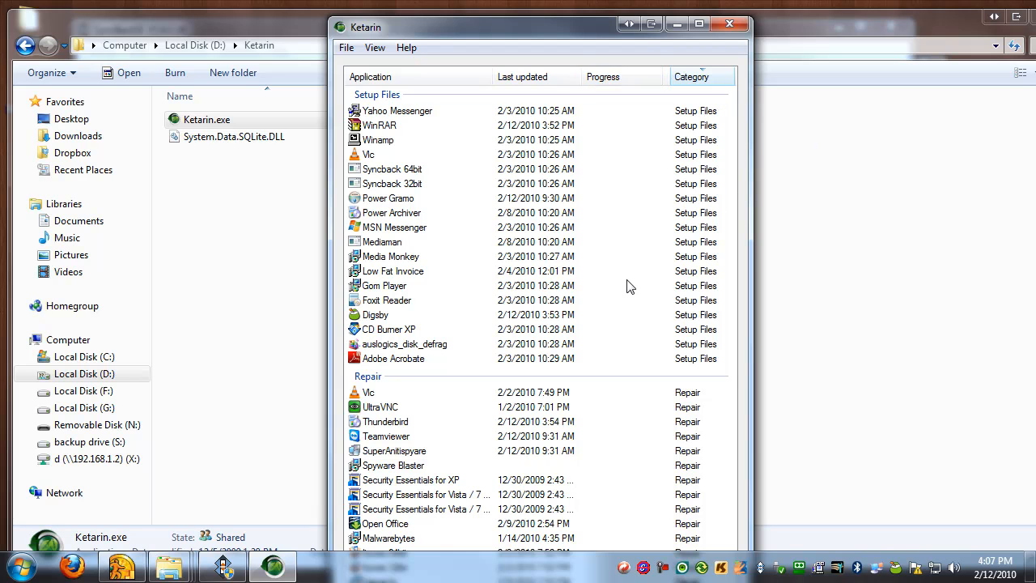
pyautogui.moveTo(540, 25); pyautogui.dragTo(541, 191)
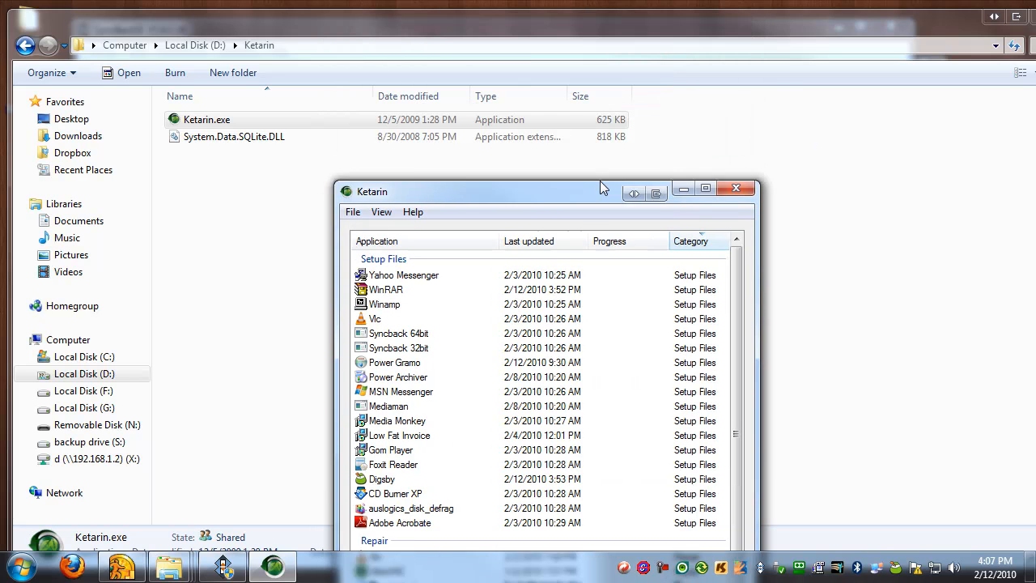
pyautogui.click(706, 188)
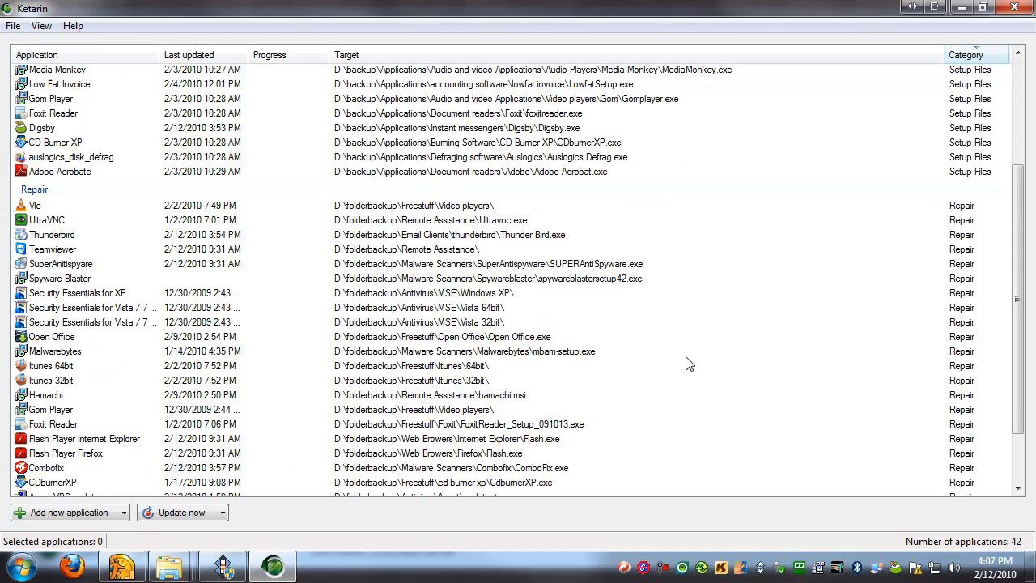
pyautogui.scroll(-3)
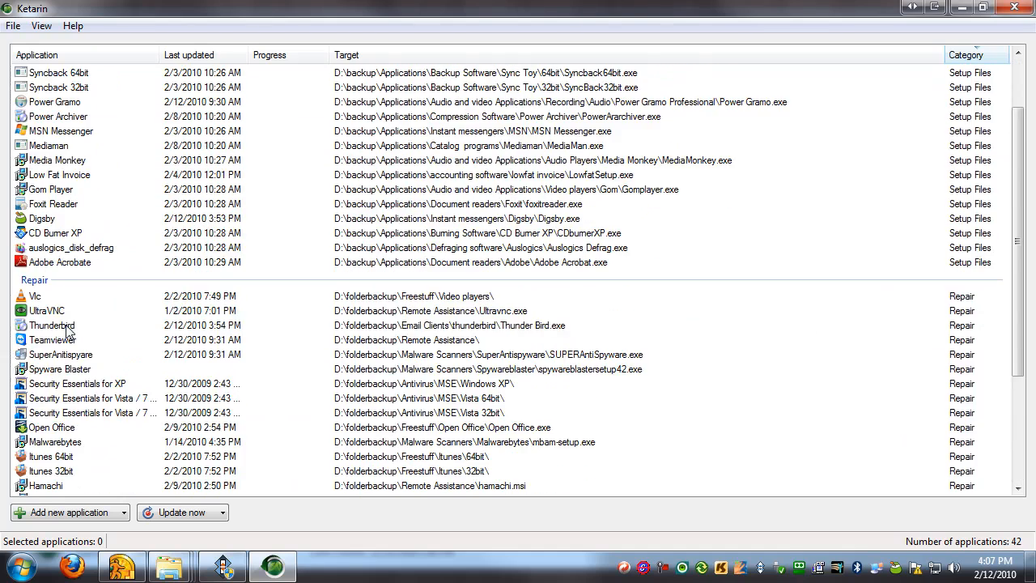
pyautogui.scroll(-3)
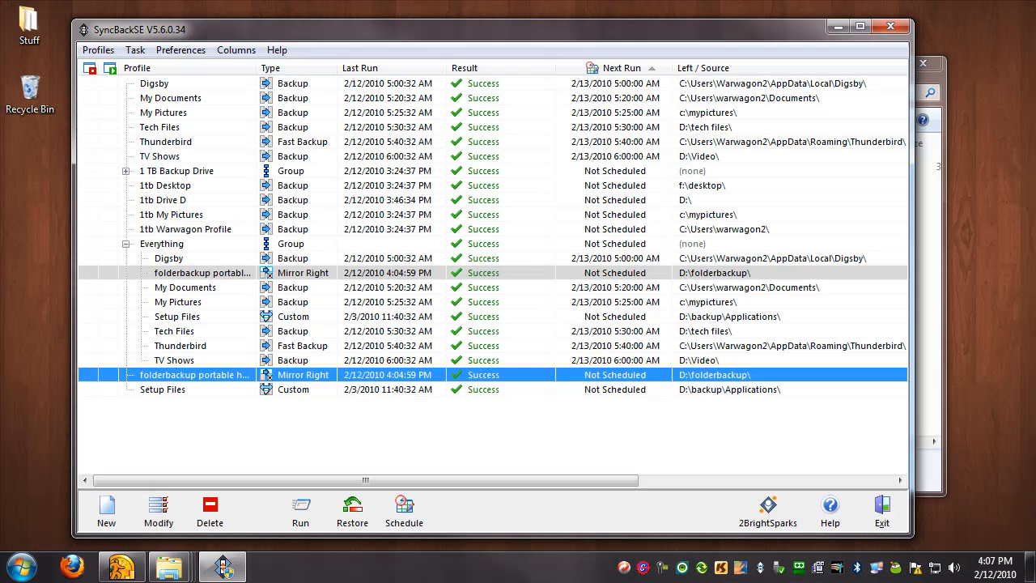
pyautogui.moveTo(889, 26)
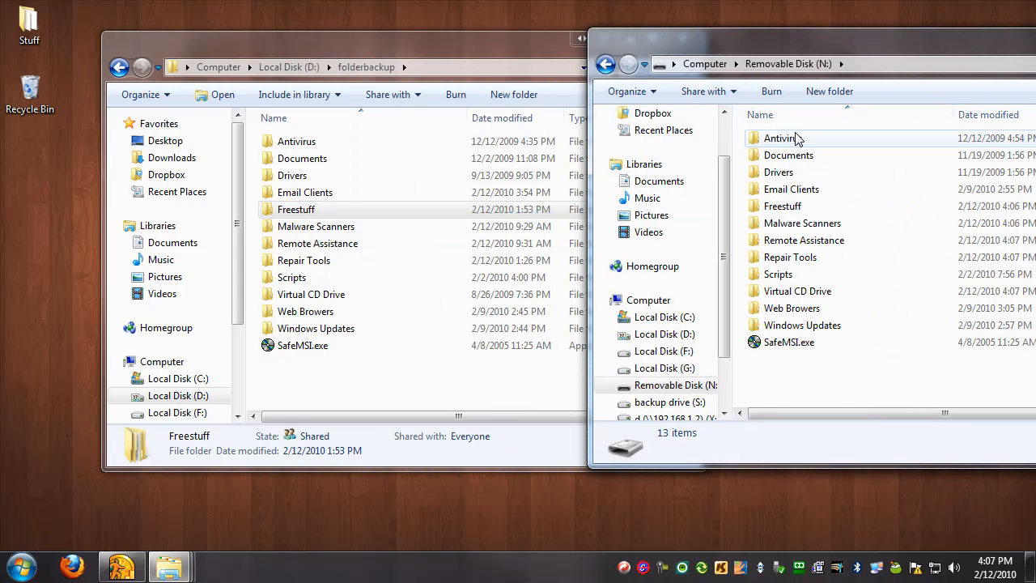
# Step: Open N:\Malware Scanners\Rootkit Scanners to verify Gmer and rootrepeal were mirrored
pyautogui.click(782, 137)
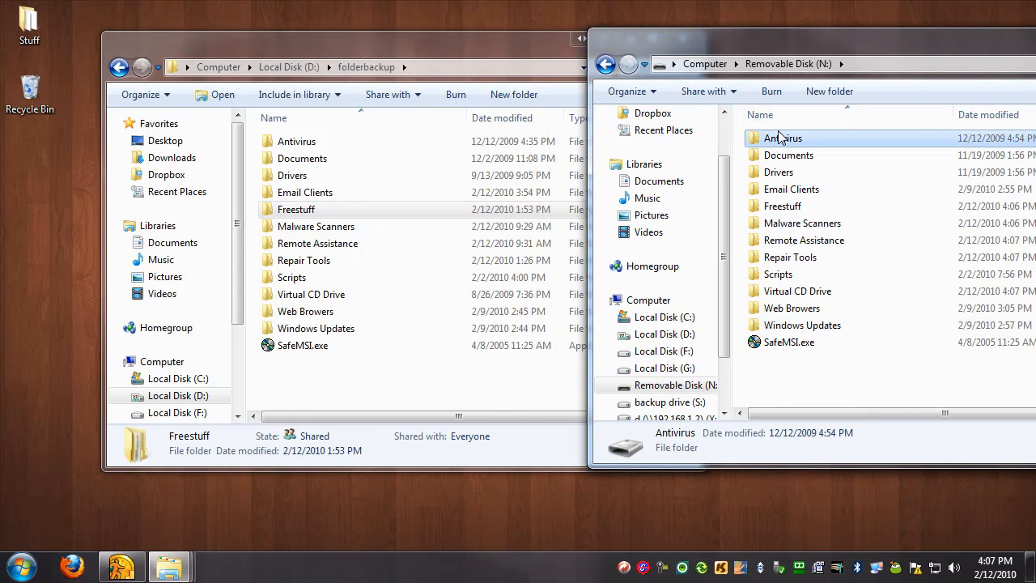
pyautogui.click(803, 223)
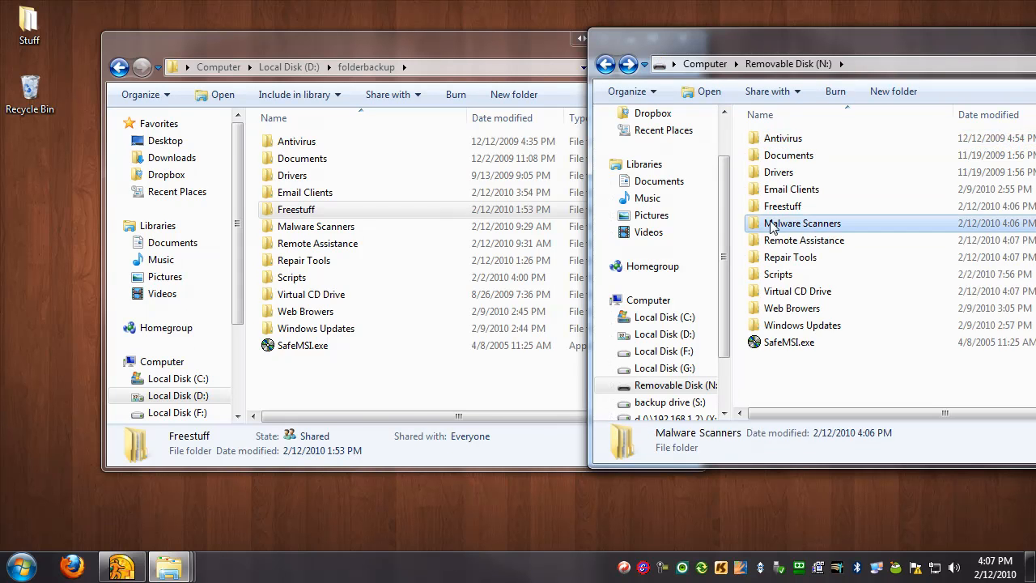
pyautogui.doubleClick(801, 223)
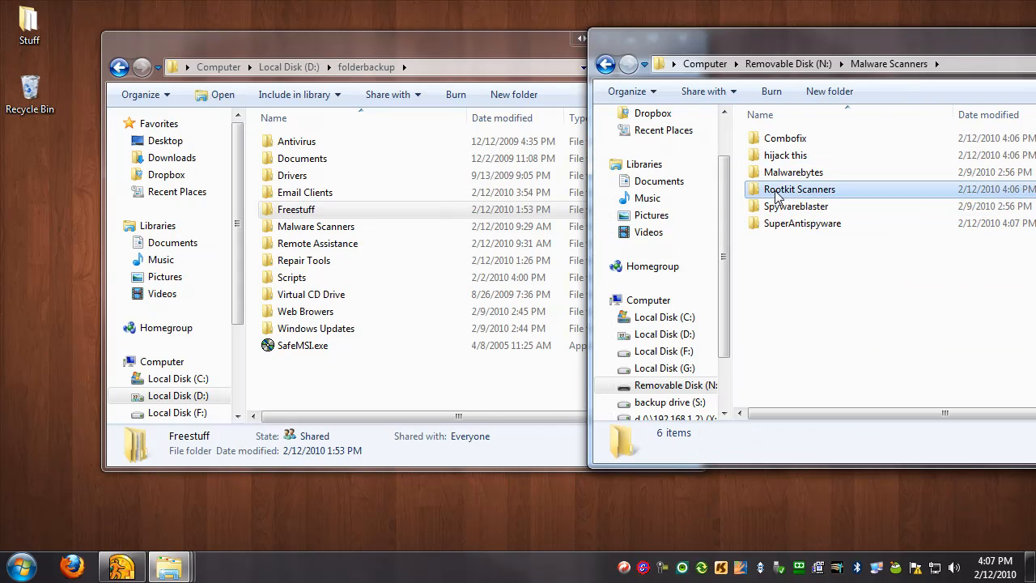
pyautogui.doubleClick(799, 188)
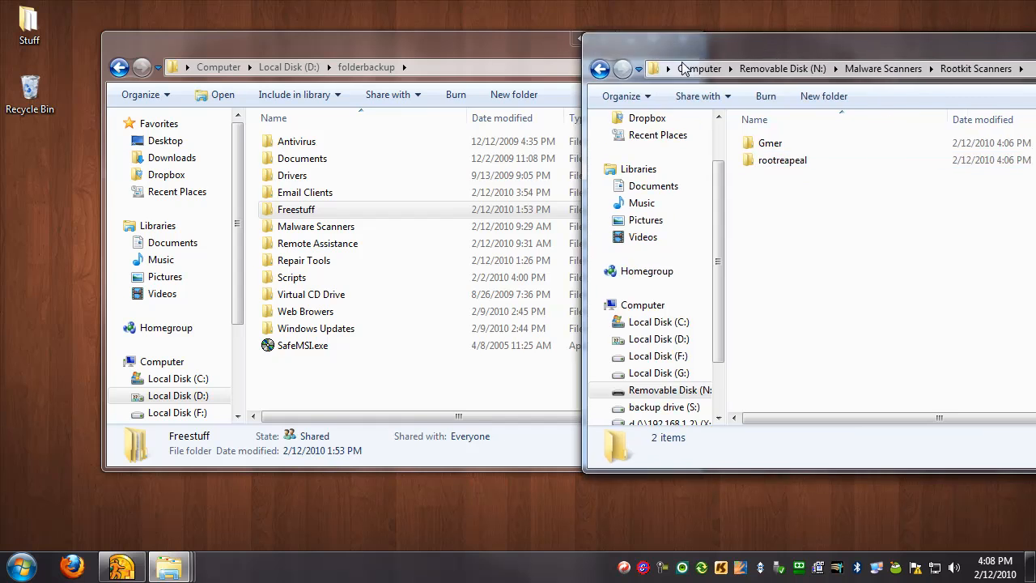